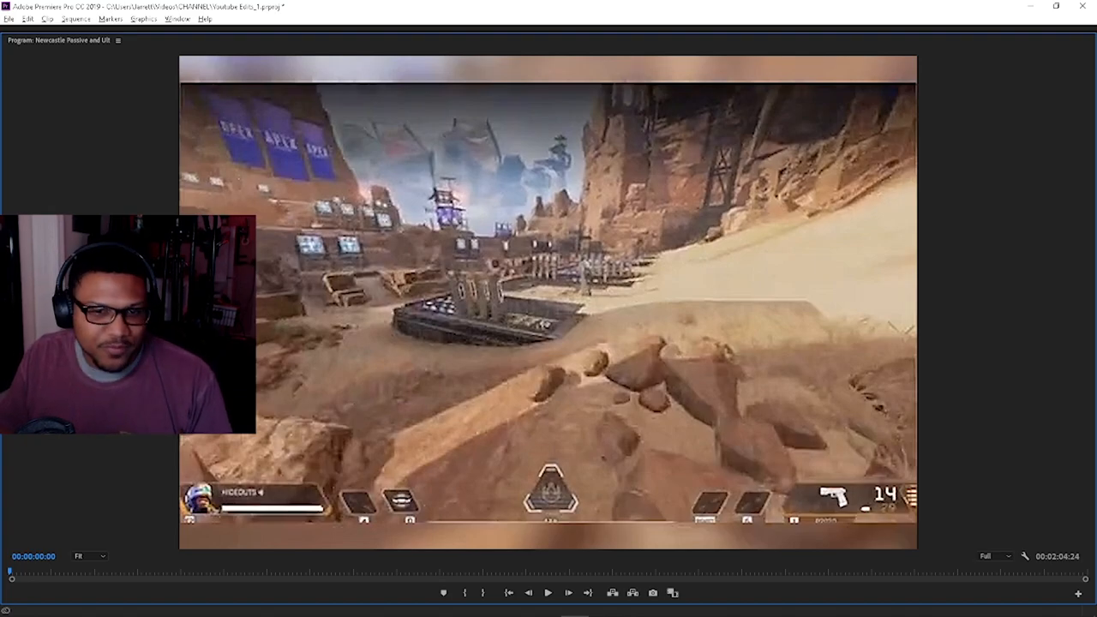
# Scrub the Program Monitor playhead through the blue energy shield deploying, to about 32 seconds in
pyautogui.click(547, 593)
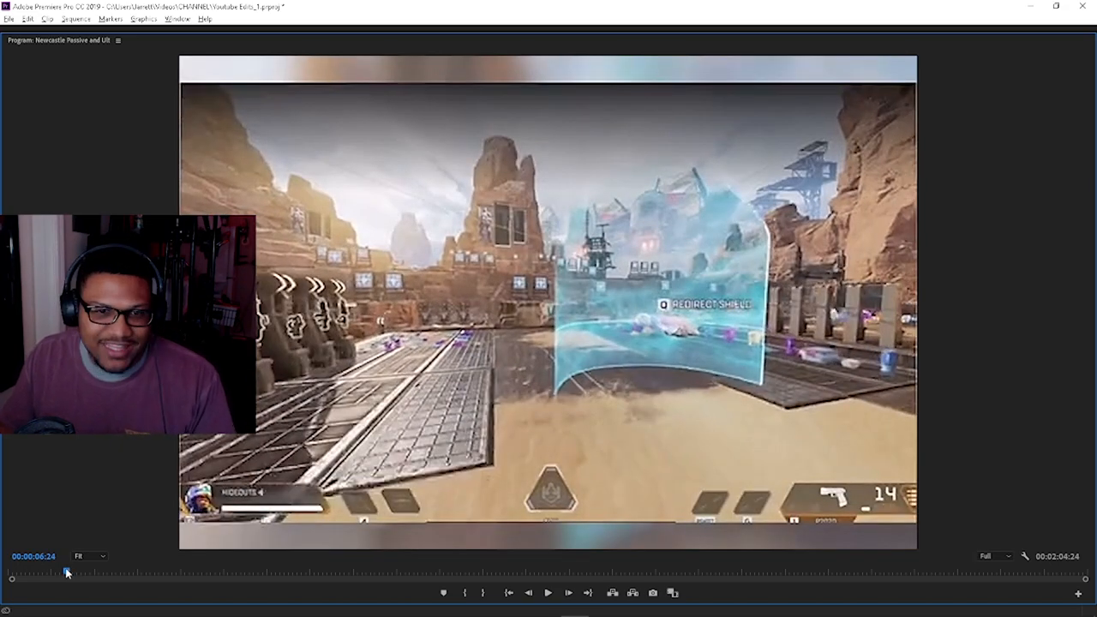
pyautogui.click(549, 594)
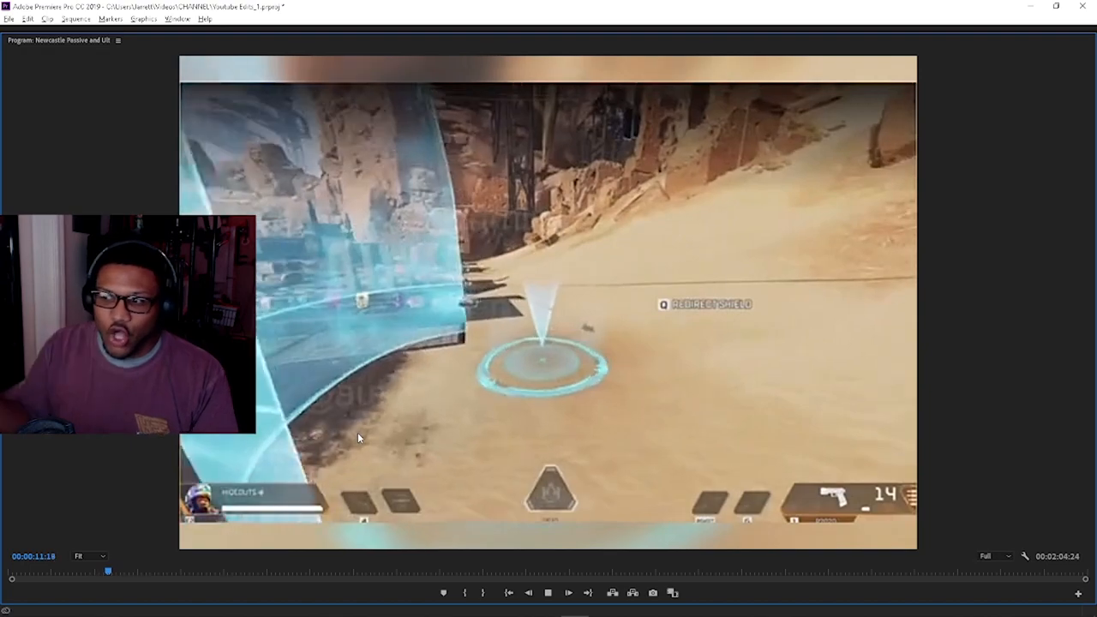
pyautogui.click(547, 594)
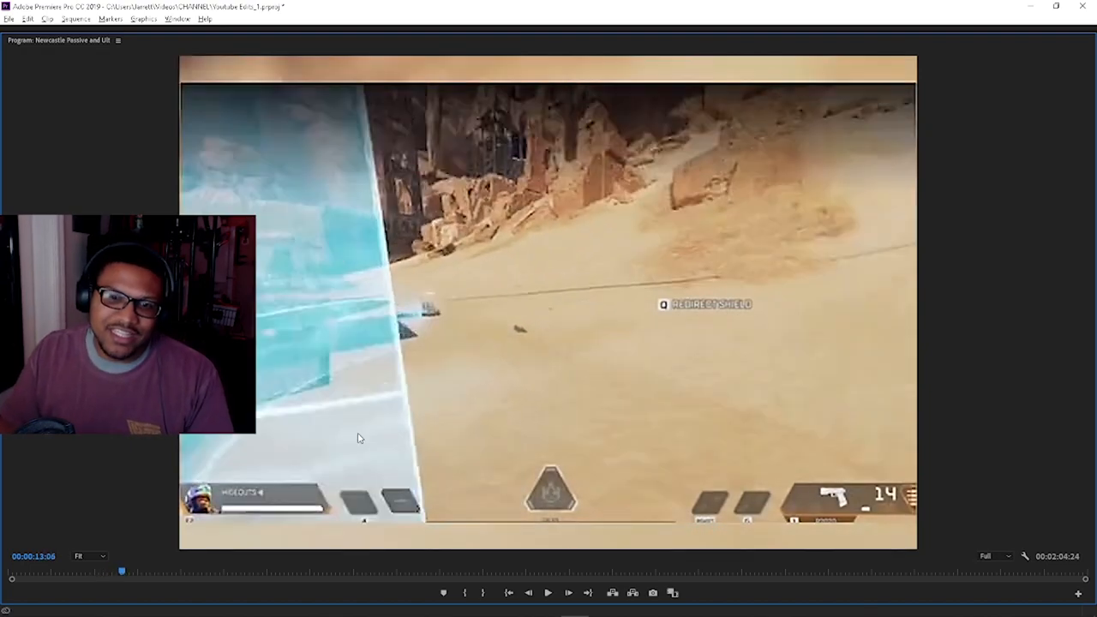
pyautogui.moveTo(124, 571); pyautogui.dragTo(137, 571)
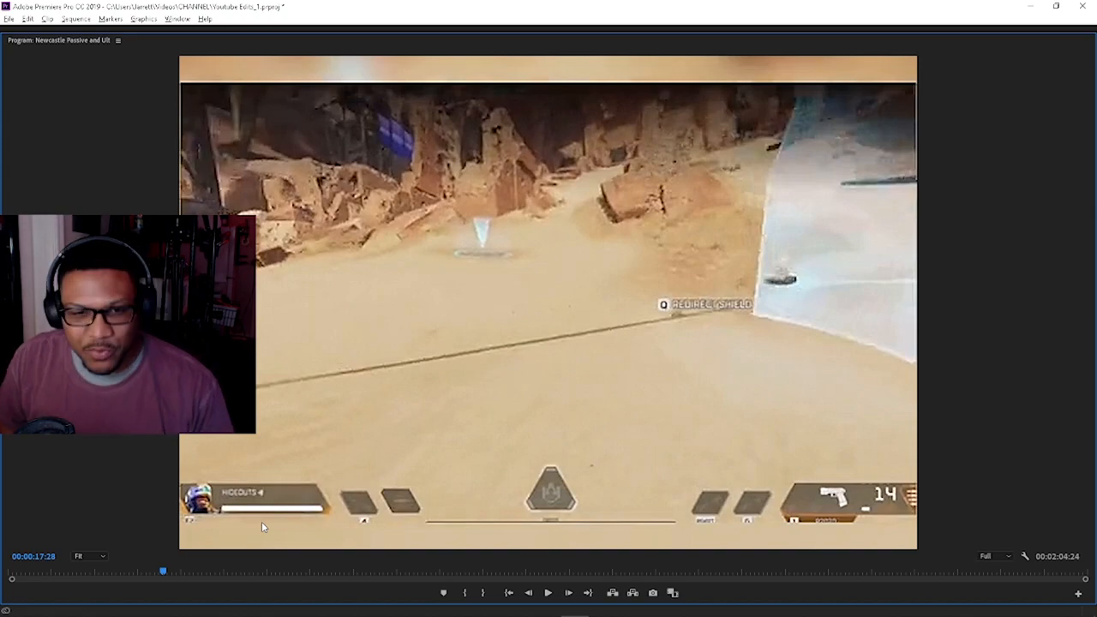
pyautogui.moveTo(163, 573); pyautogui.dragTo(187, 573)
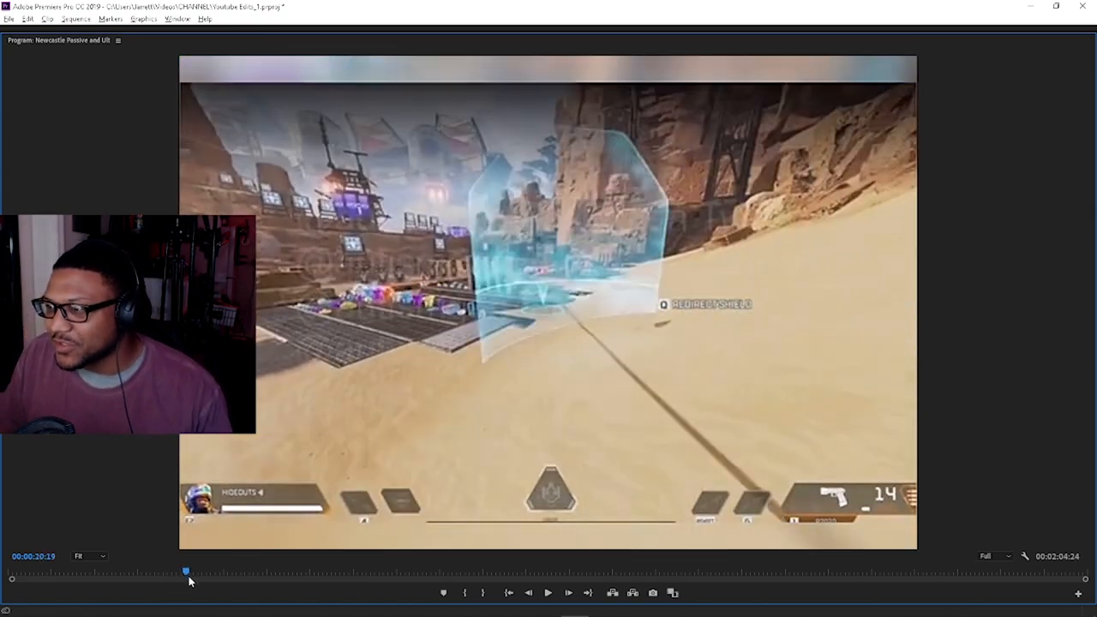
pyautogui.moveTo(185, 570); pyautogui.dragTo(225, 570)
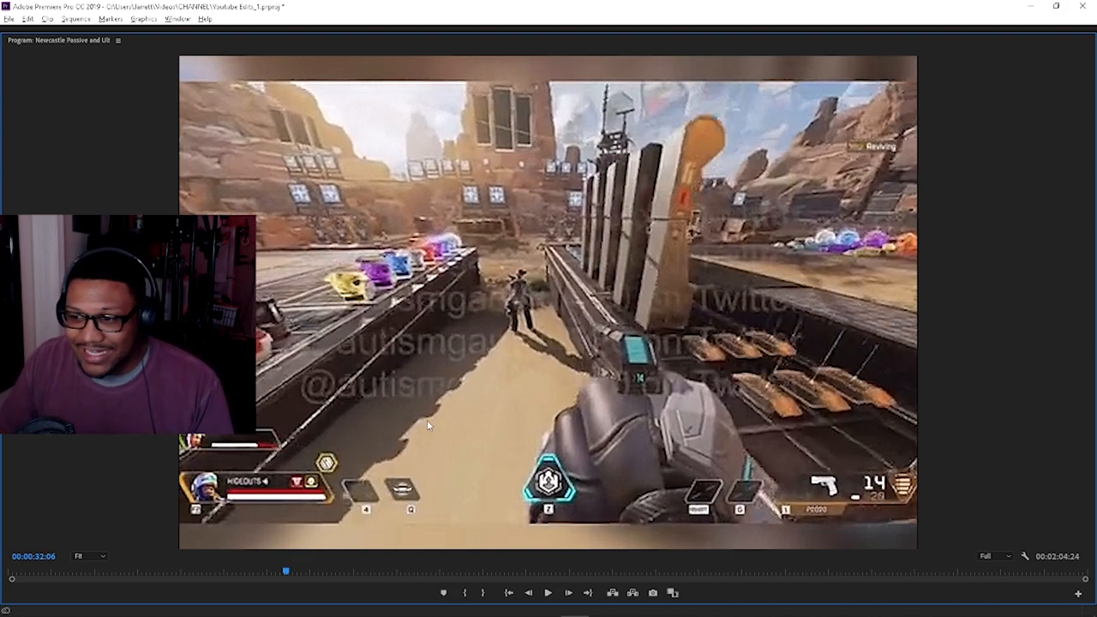
pyautogui.moveTo(439, 473)
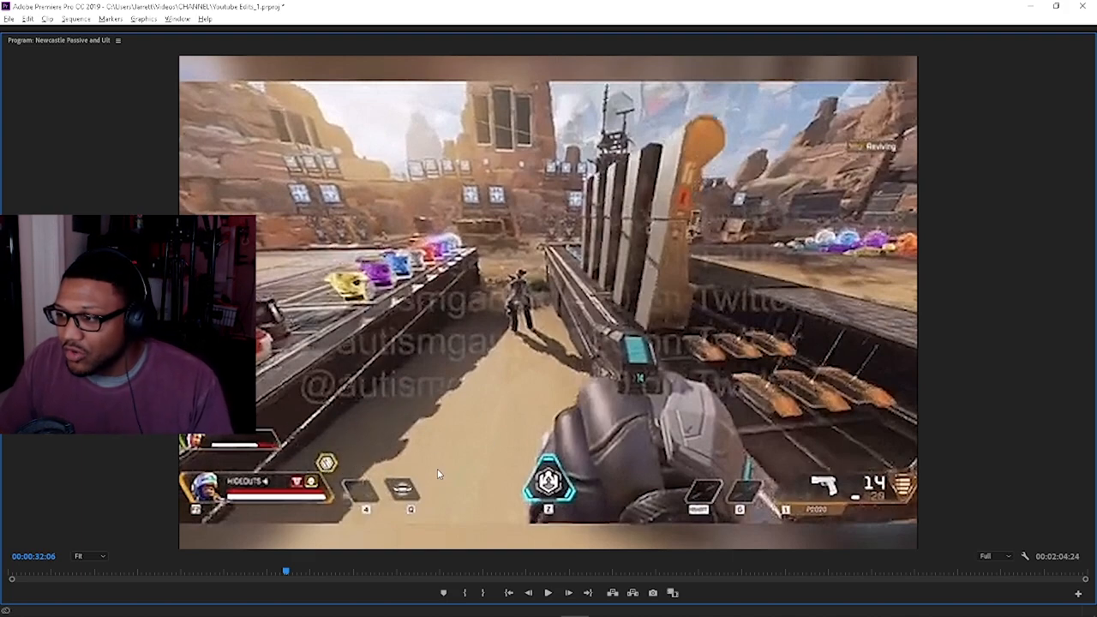
# Scrub ahead and settle around 27 seconds on the teammate revive under the yellow shield
pyautogui.moveTo(288, 569); pyautogui.dragTo(273, 573)
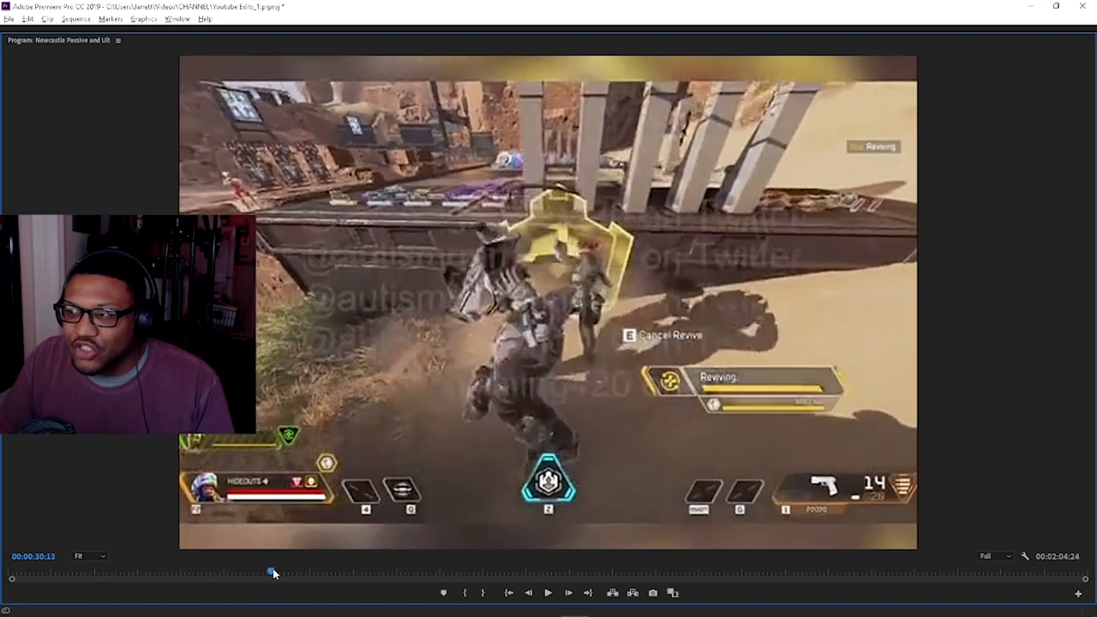
pyautogui.moveTo(272, 573); pyautogui.dragTo(226, 572)
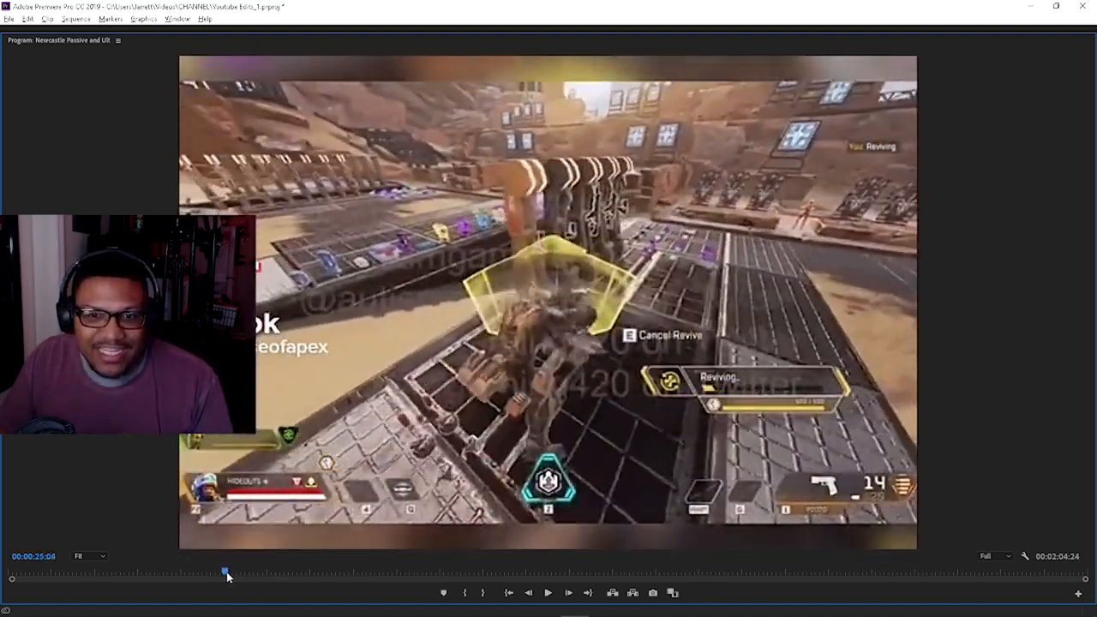
pyautogui.moveTo(226, 569); pyautogui.dragTo(244, 569)
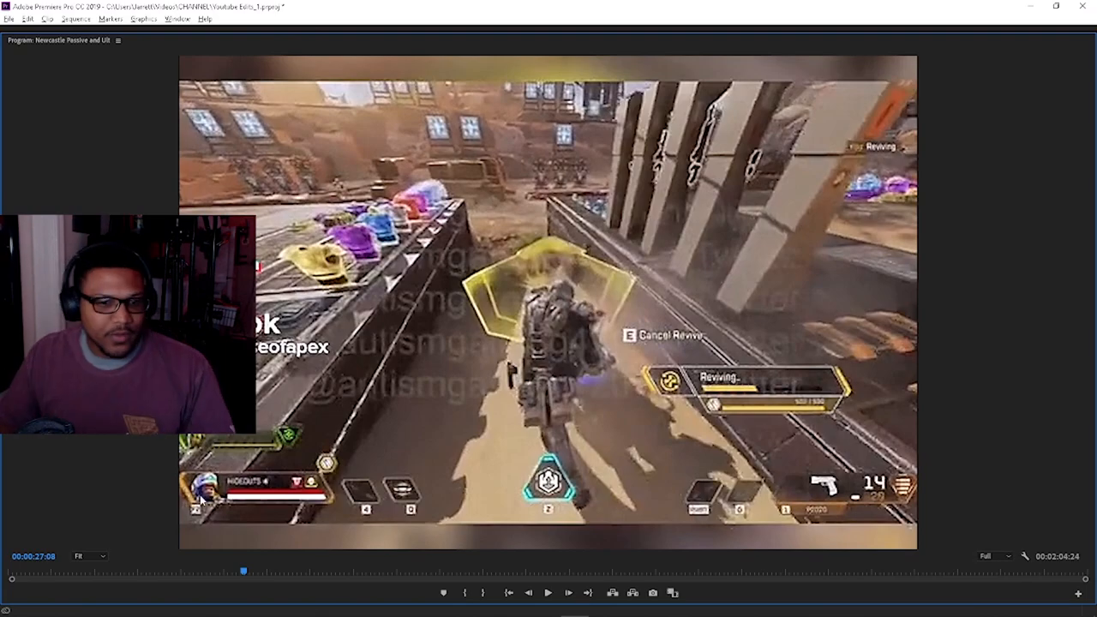